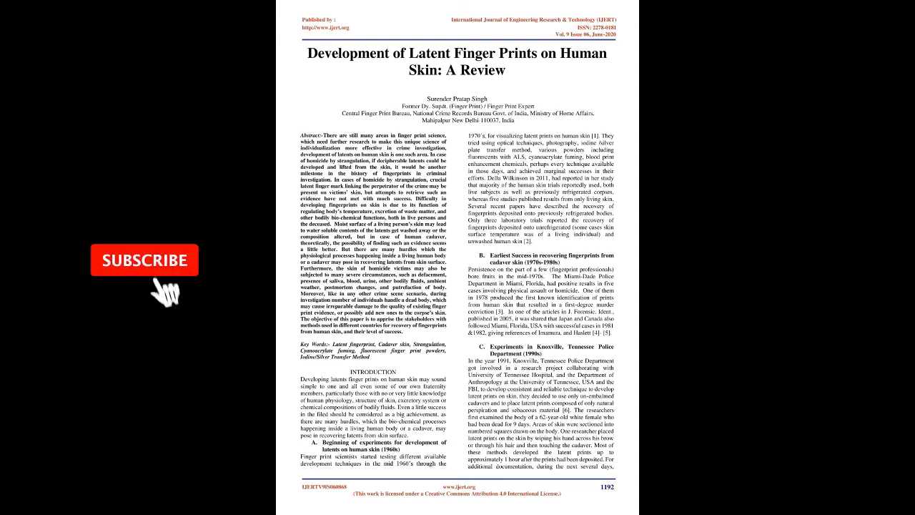
- Scroll the paper to page 1193 showing Table 1, Objective and Discussion
{"action": "left_click", "coordinate": [143, 259]}
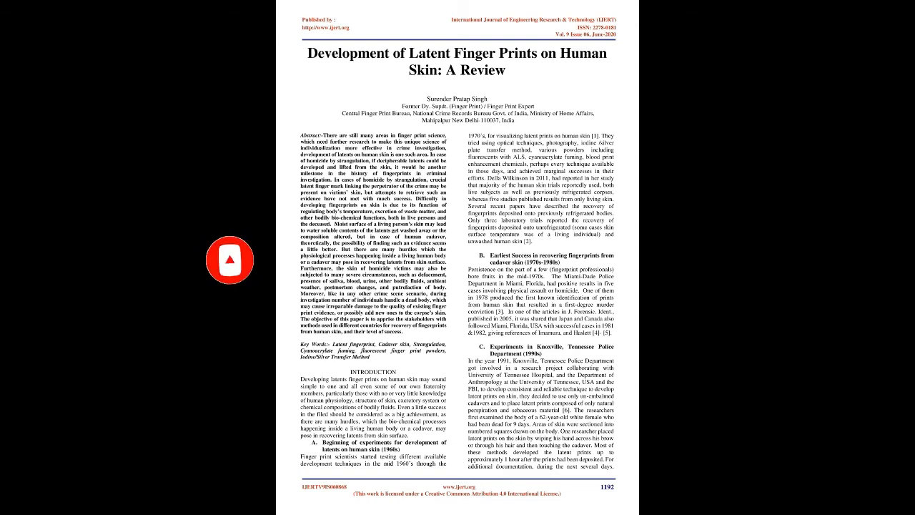
{"action": "scroll", "scroll_direction": "down", "scroll_amount": 3}
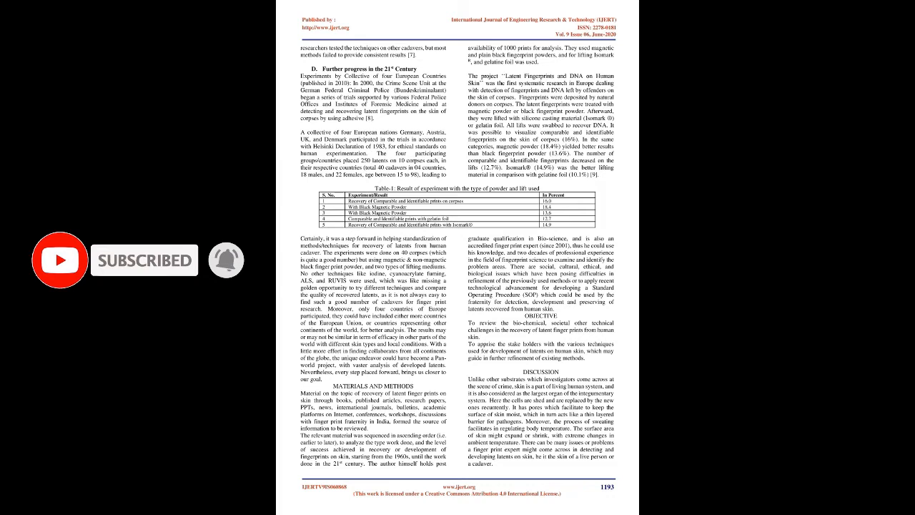
{"action": "scroll", "scroll_direction": "down", "scroll_amount": 3}
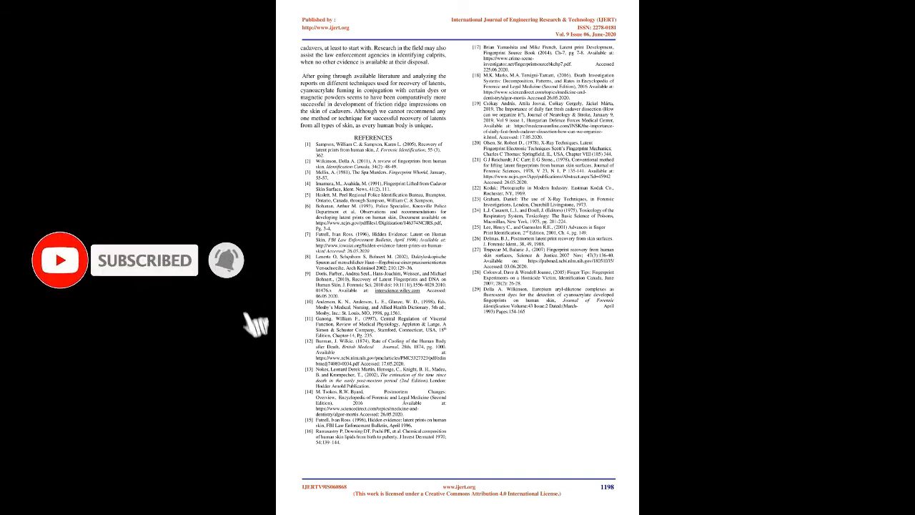